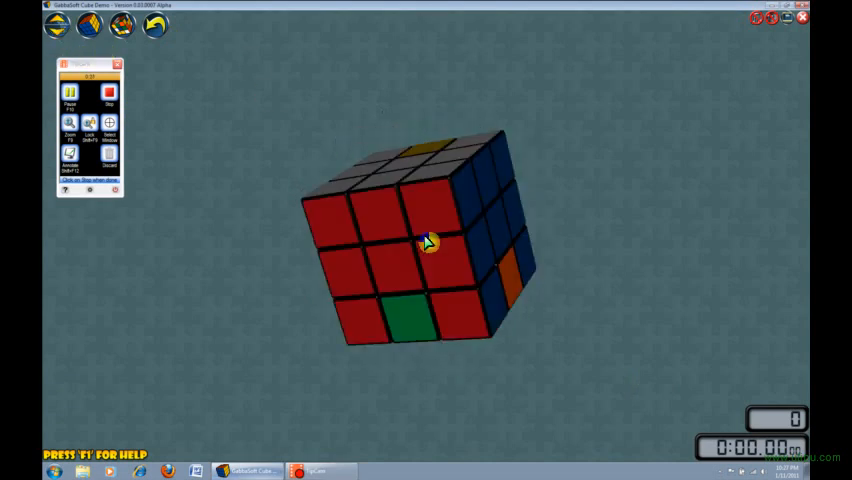
- Turn the left layer of the 3x3 cube after viewing its other faces
{"action": "left_click_drag", "start_coordinate": [424, 242], "coordinate": [448, 332]}
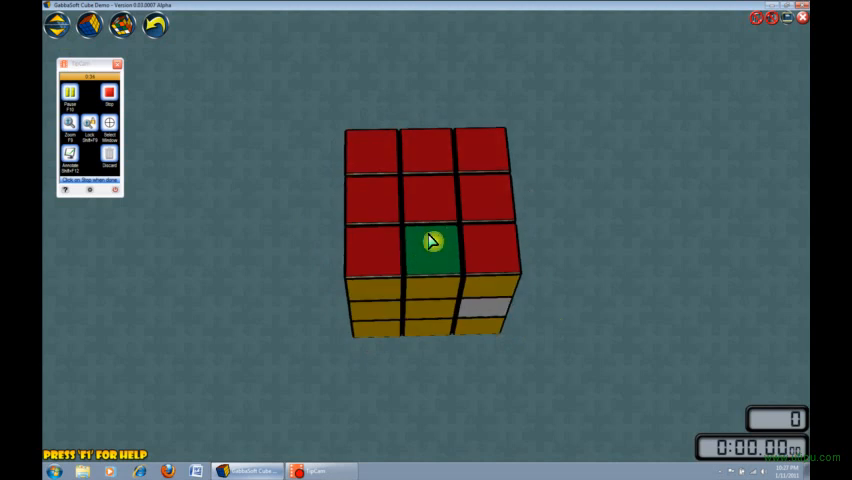
{"action": "mouse_move", "coordinate": [454, 260]}
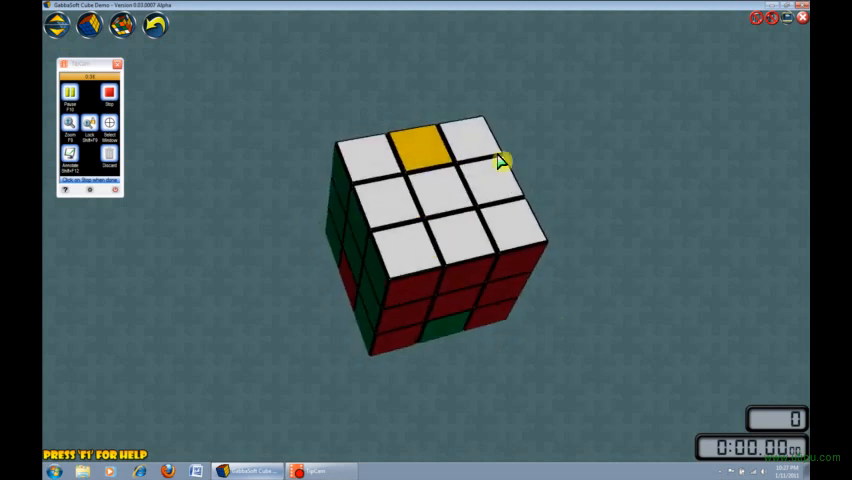
{"action": "mouse_move", "coordinate": [418, 152]}
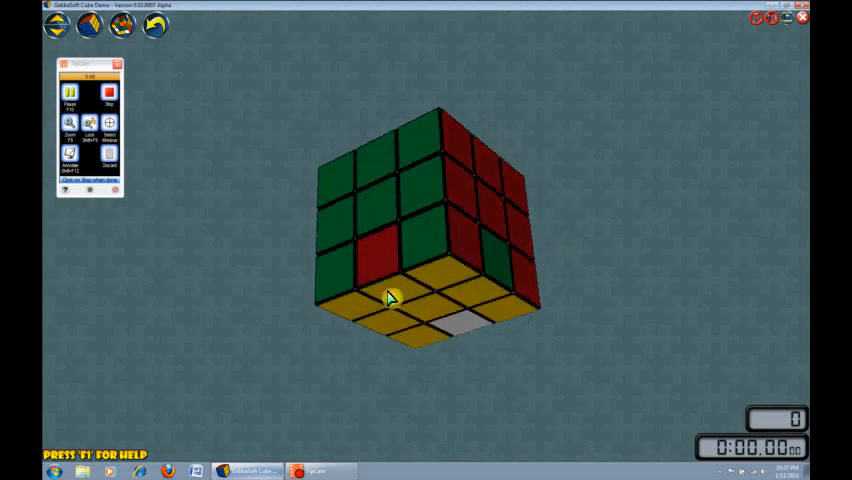
{"action": "mouse_move", "coordinate": [616, 208]}
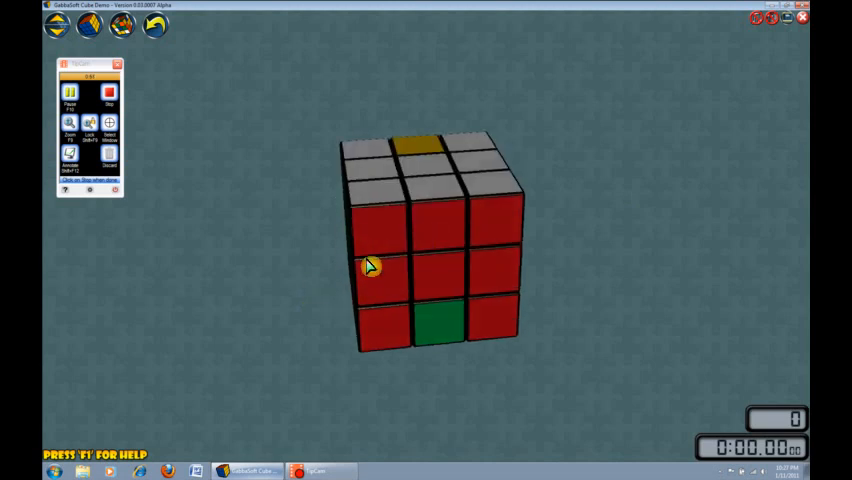
{"action": "mouse_move", "coordinate": [378, 246]}
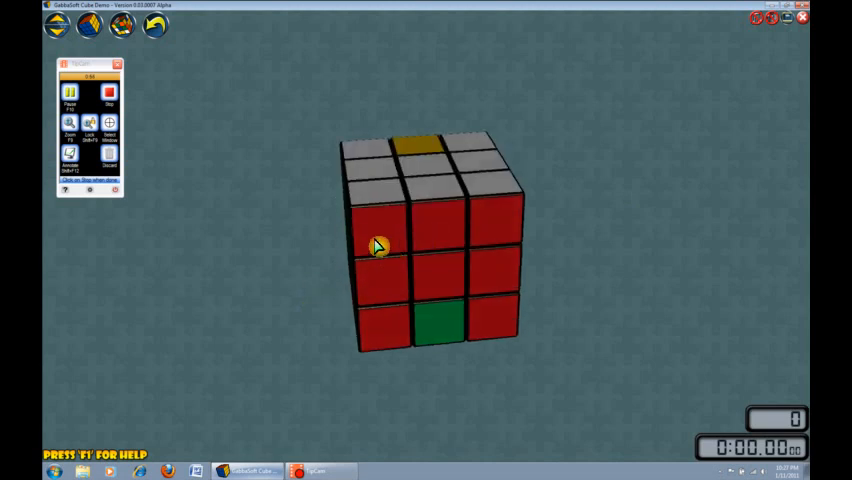
{"action": "left_click_drag", "start_coordinate": [378, 244], "coordinate": [382, 290]}
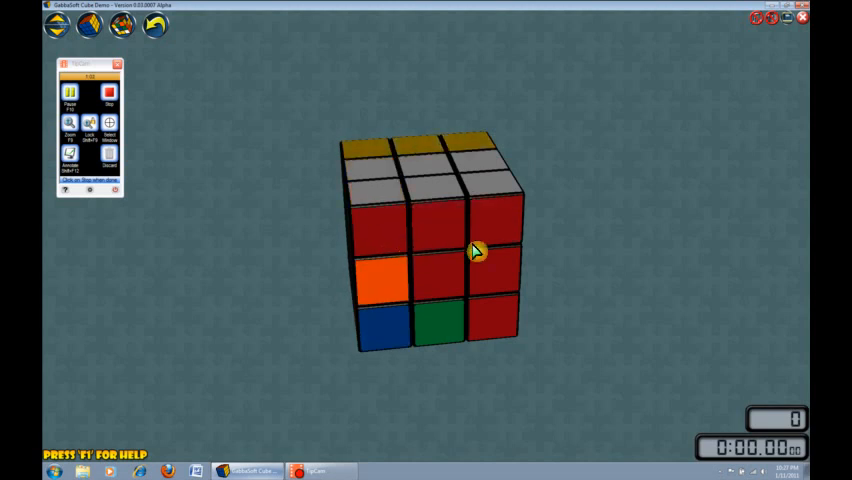
{"action": "mouse_move", "coordinate": [448, 200]}
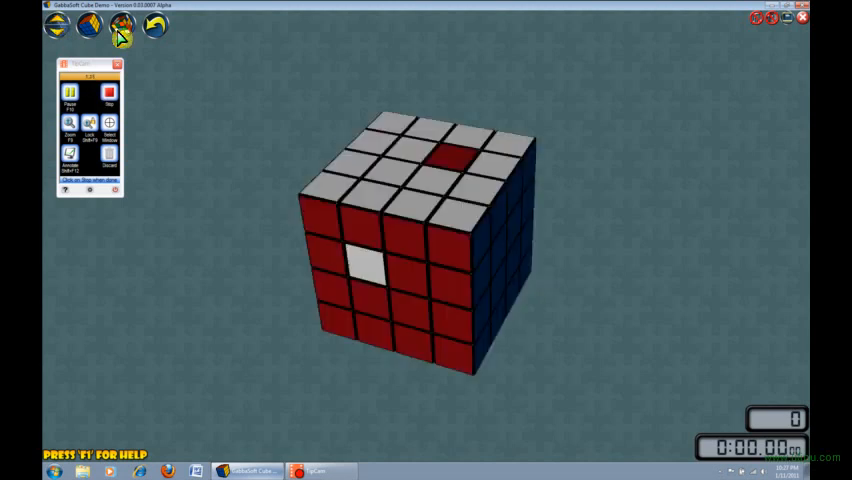
{"action": "mouse_move", "coordinate": [200, 76]}
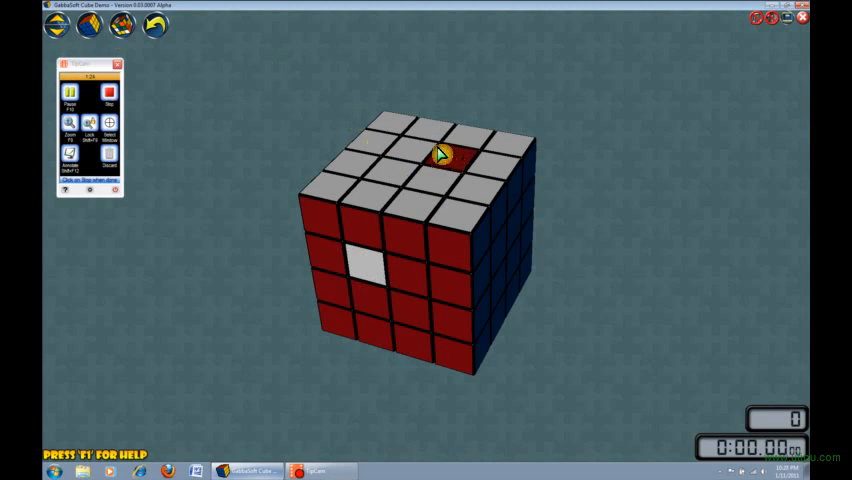
{"action": "mouse_move", "coordinate": [450, 164]}
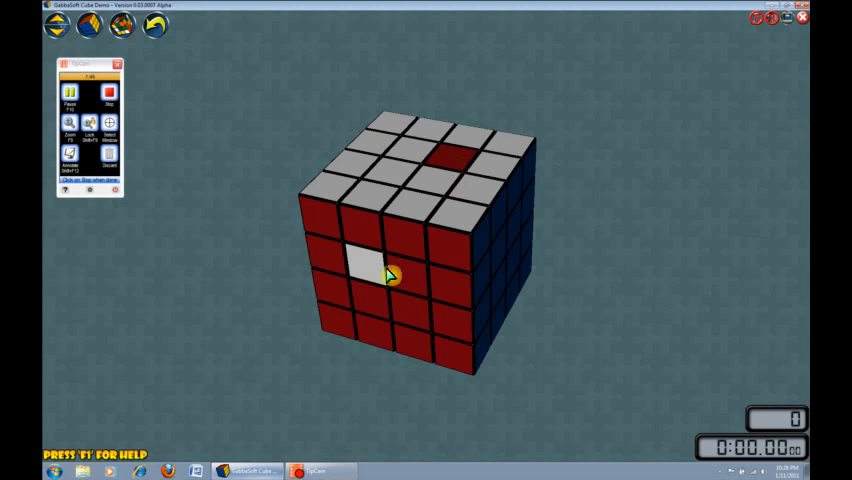
{"action": "mouse_move", "coordinate": [376, 272]}
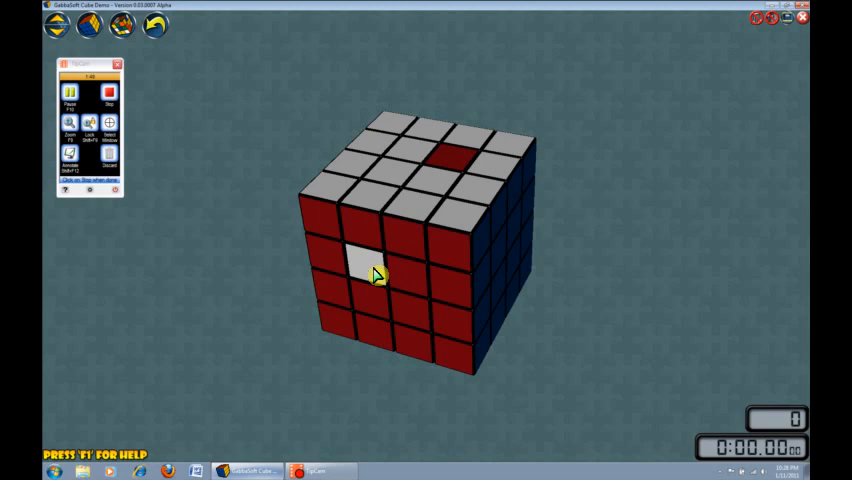
{"action": "mouse_move", "coordinate": [404, 180]}
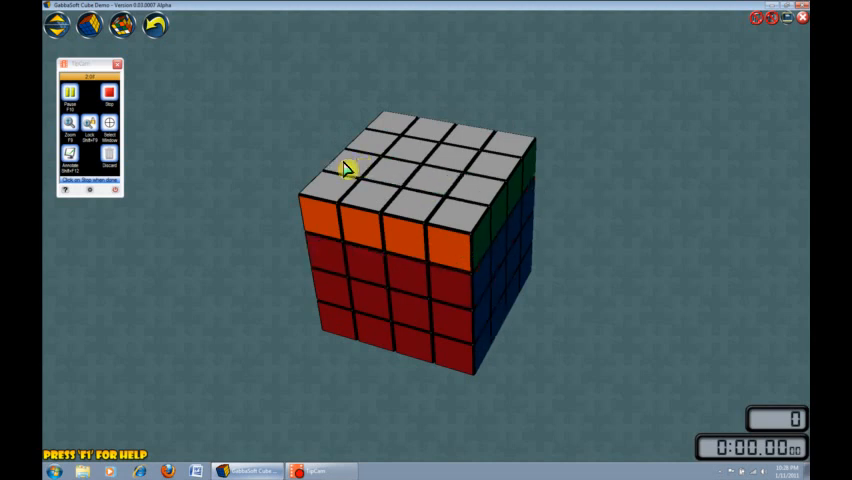
{"action": "mouse_move", "coordinate": [304, 160]}
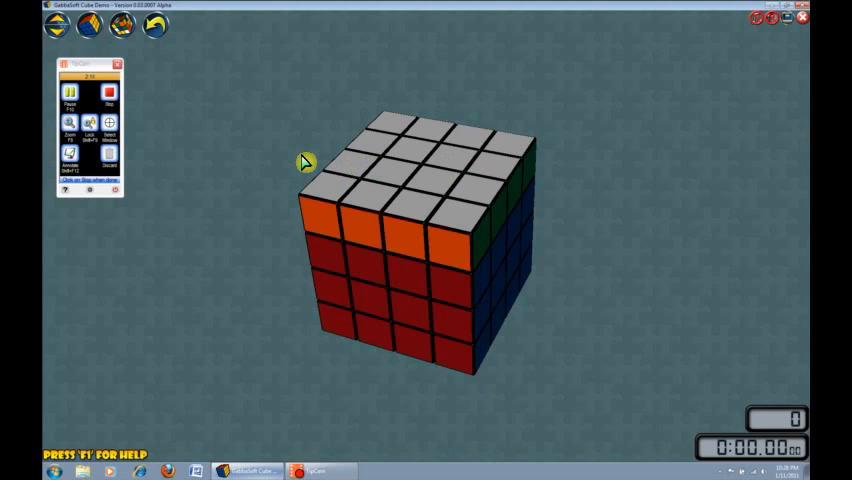
{"action": "mouse_move", "coordinate": [384, 340]}
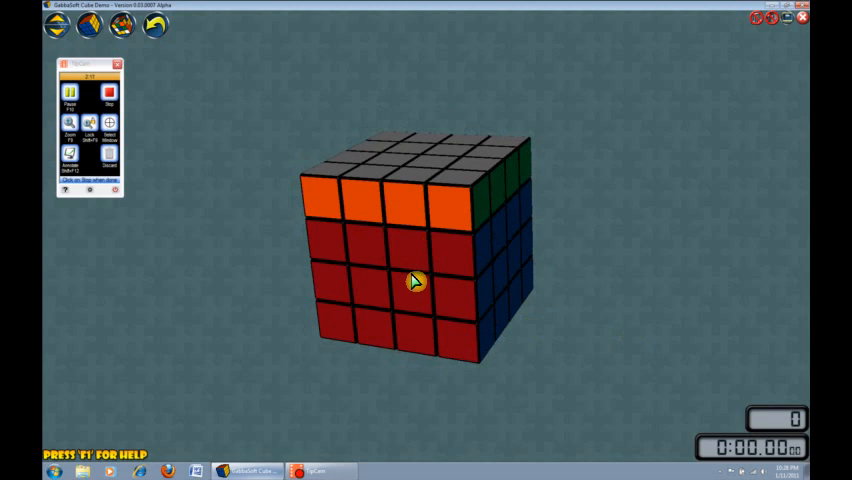
{"action": "mouse_move", "coordinate": [370, 248]}
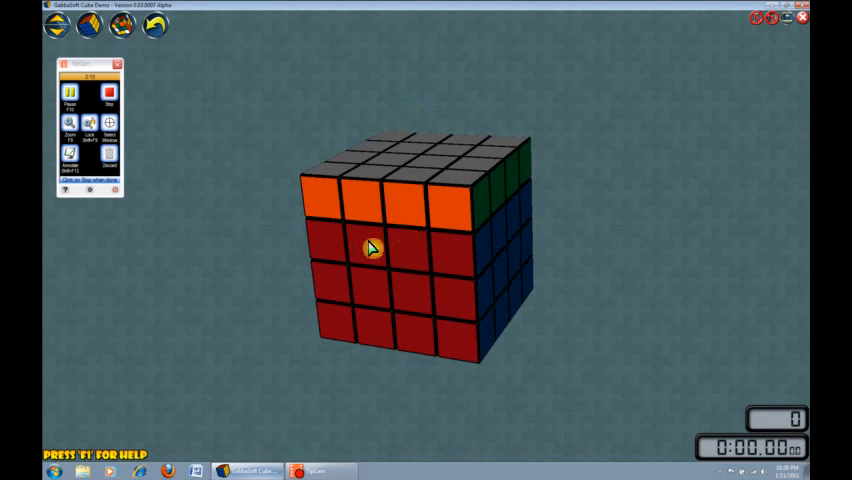
{"action": "left_click_drag", "start_coordinate": [372, 248], "coordinate": [428, 244]}
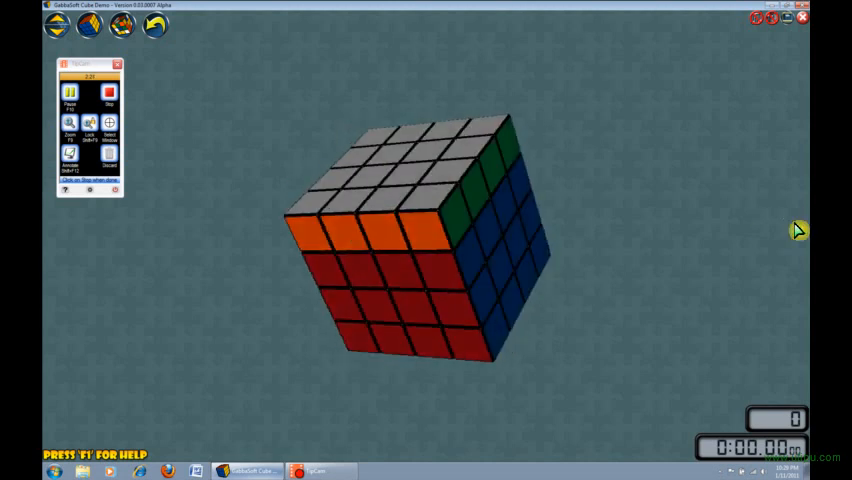
{"action": "mouse_move", "coordinate": [616, 164]}
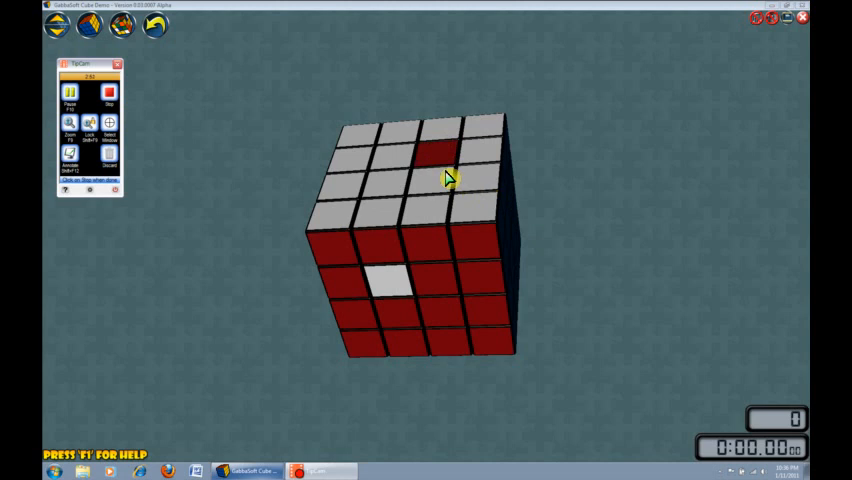
{"action": "mouse_move", "coordinate": [446, 304]}
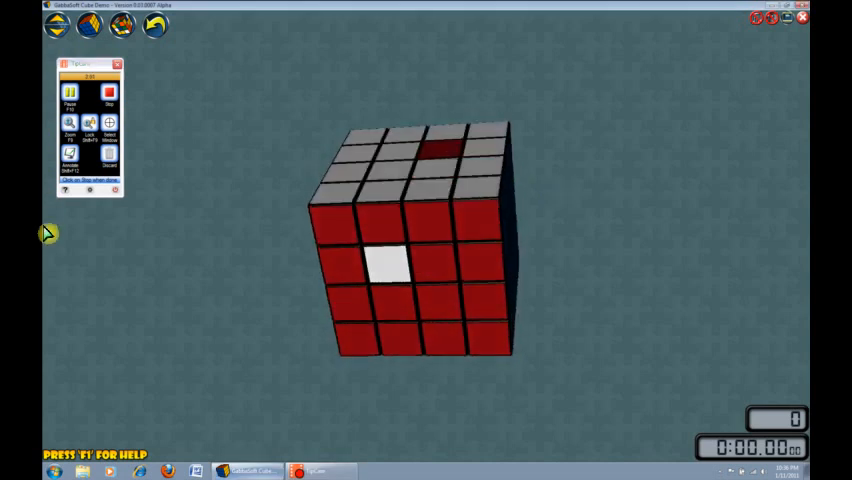
{"action": "mouse_move", "coordinate": [430, 288]}
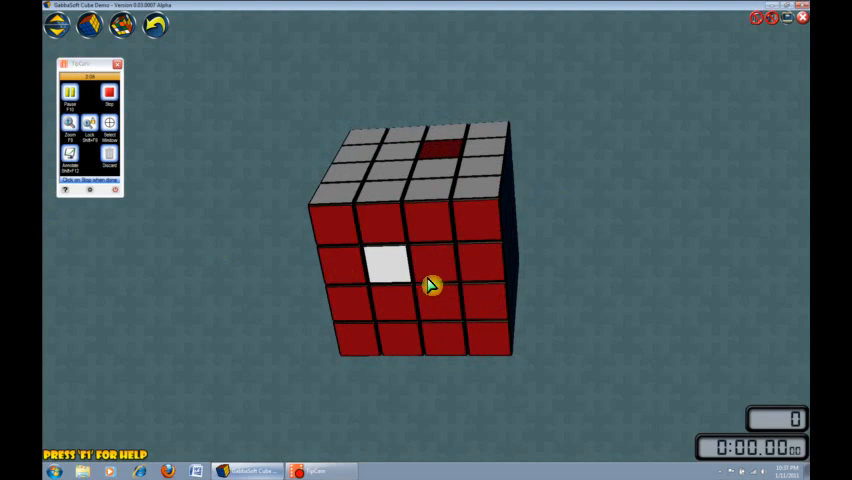
{"action": "mouse_move", "coordinate": [408, 280]}
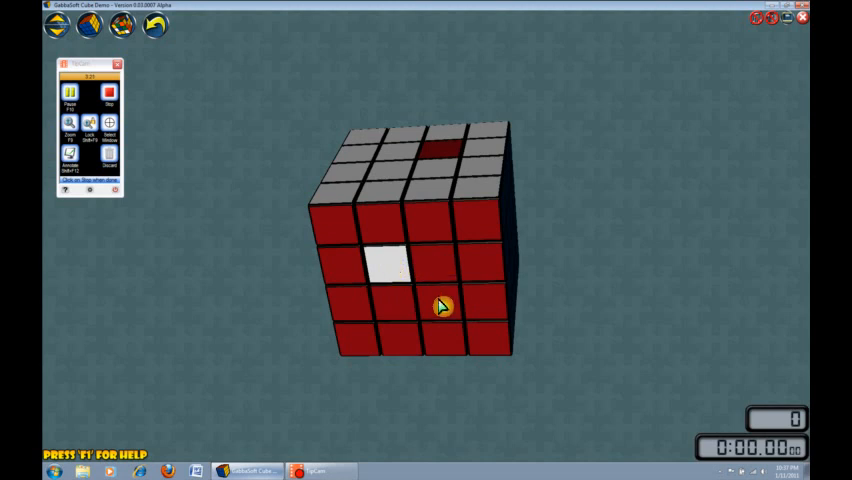
{"action": "left_click_drag", "start_coordinate": [444, 304], "coordinate": [418, 246]}
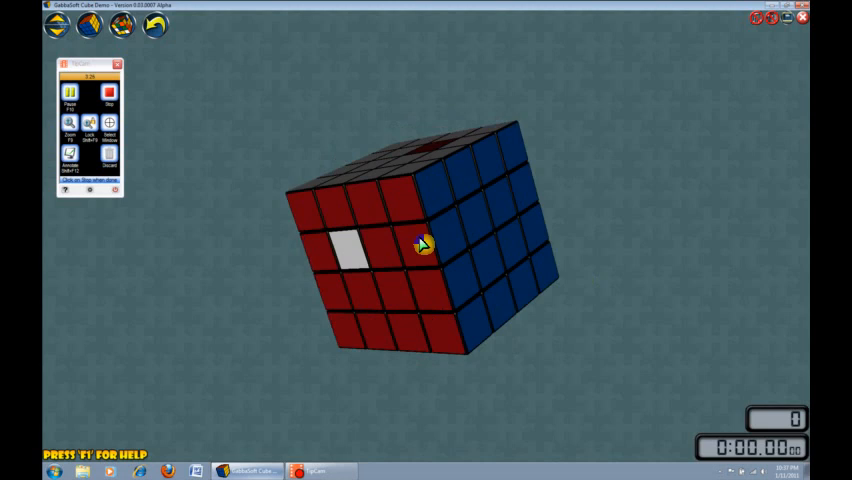
{"action": "left_click_drag", "start_coordinate": [418, 246], "coordinate": [498, 218]}
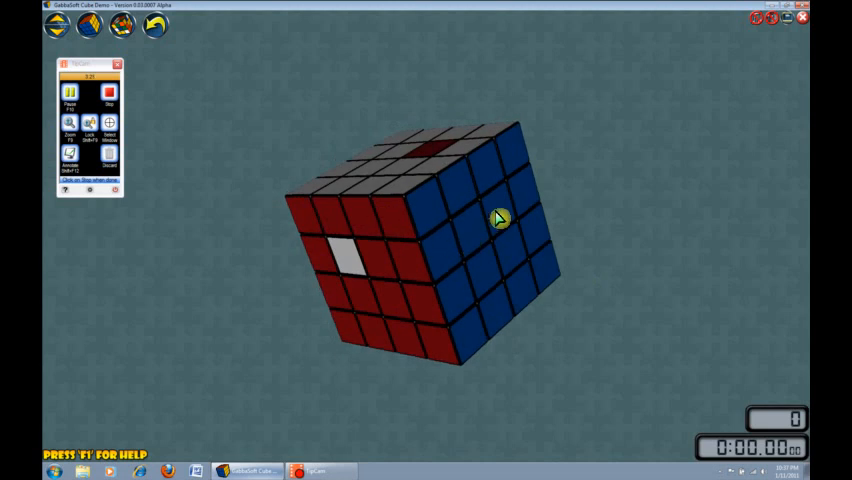
{"action": "mouse_move", "coordinate": [590, 224]}
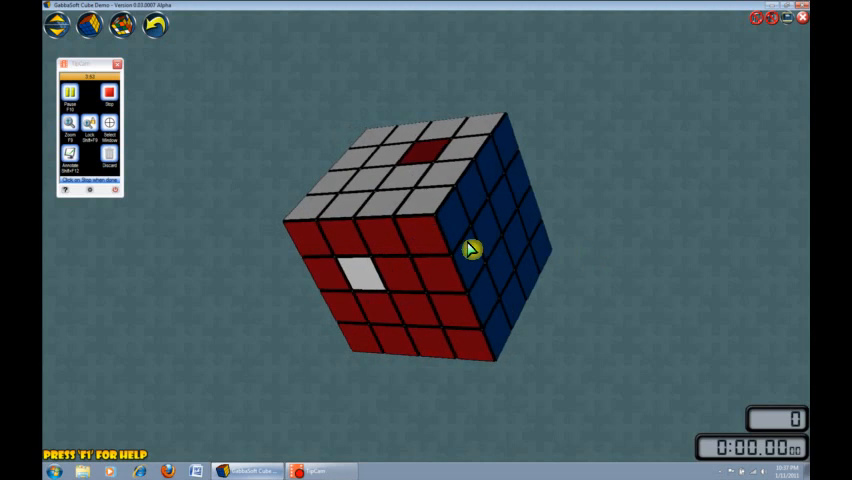
{"action": "mouse_move", "coordinate": [540, 236]}
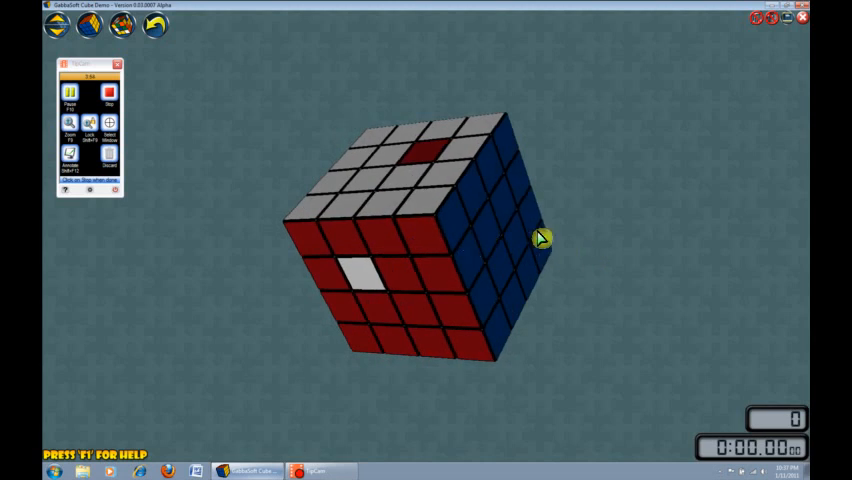
{"action": "mouse_move", "coordinate": [404, 316]}
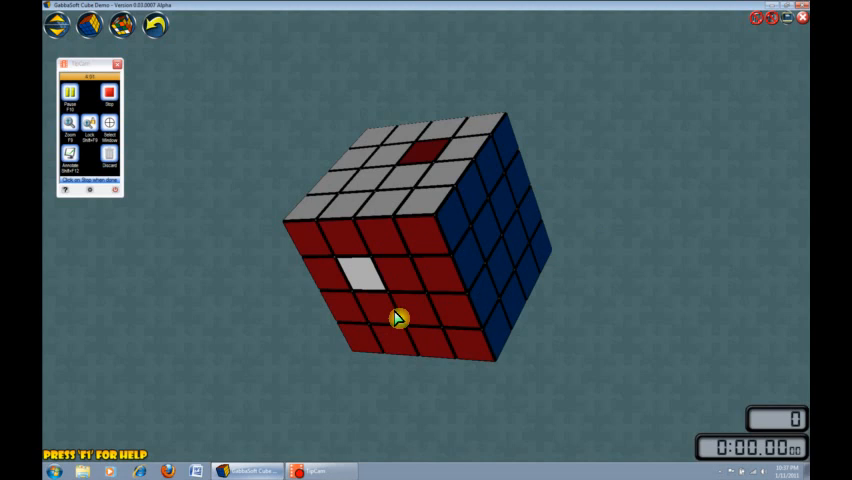
{"action": "mouse_move", "coordinate": [532, 170]}
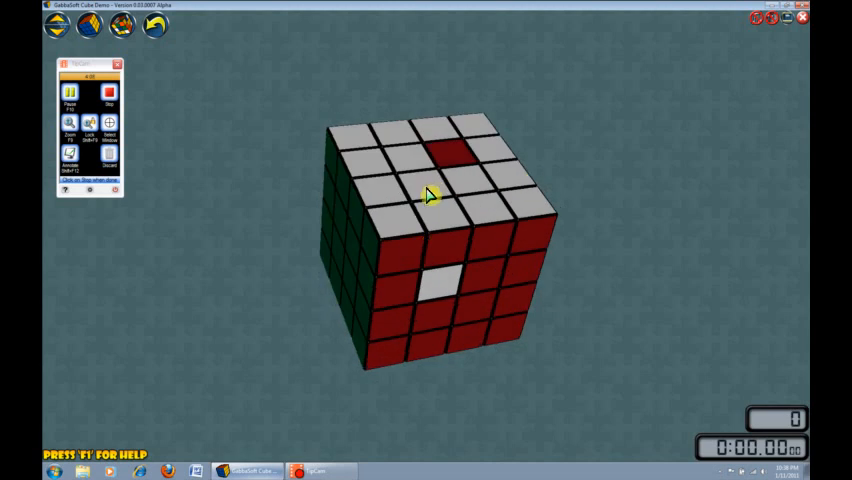
{"action": "mouse_move", "coordinate": [416, 200]}
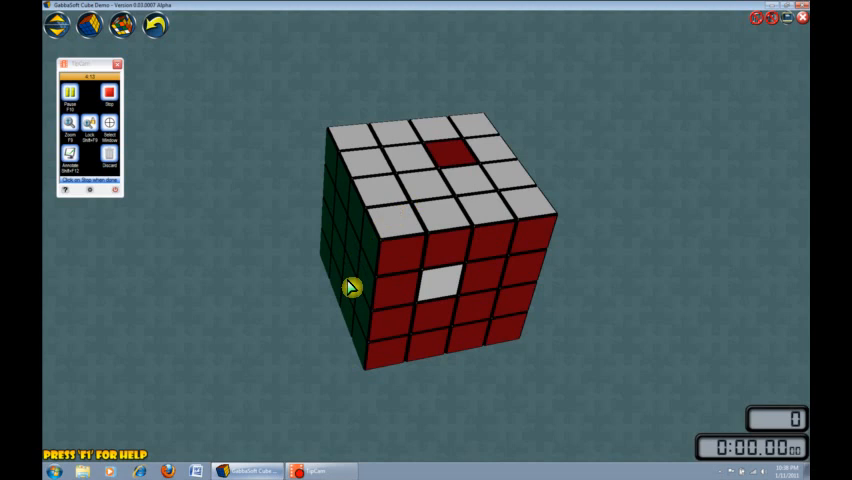
{"action": "mouse_move", "coordinate": [356, 264]}
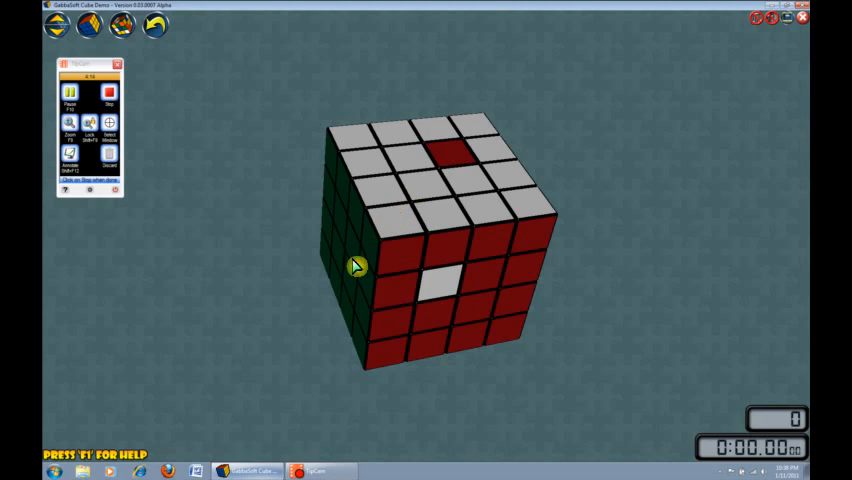
{"action": "mouse_move", "coordinate": [428, 194]}
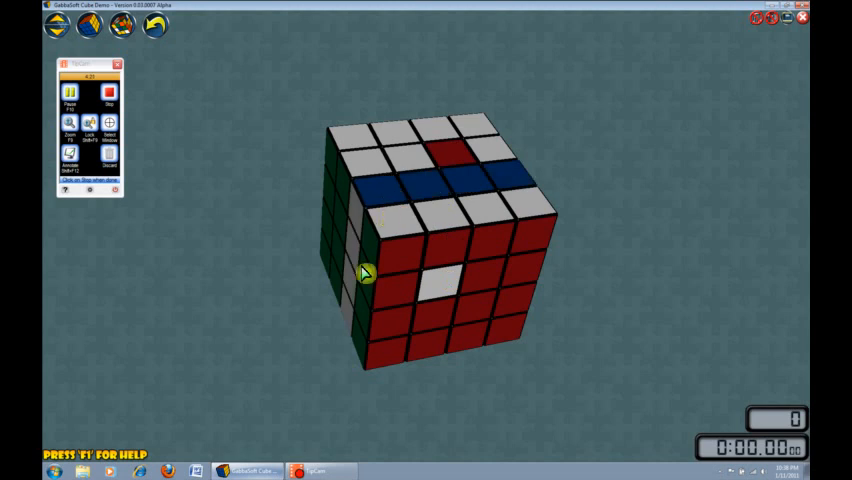
{"action": "mouse_move", "coordinate": [352, 286]}
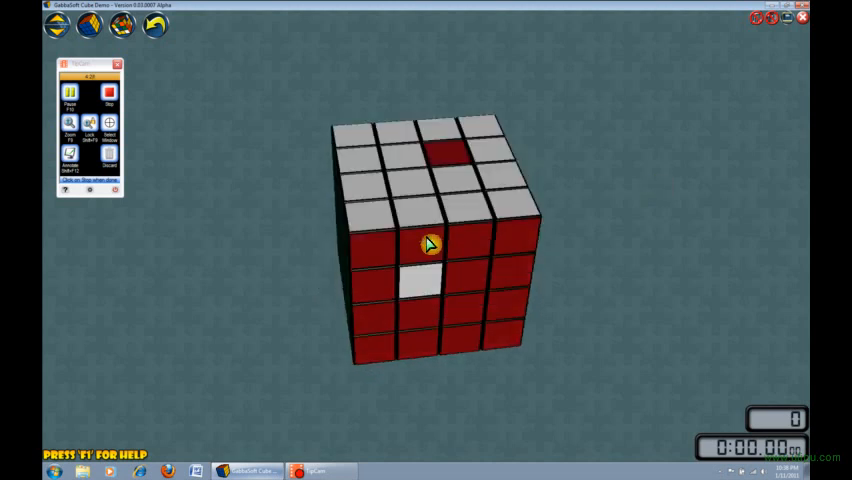
{"action": "mouse_move", "coordinate": [424, 172]}
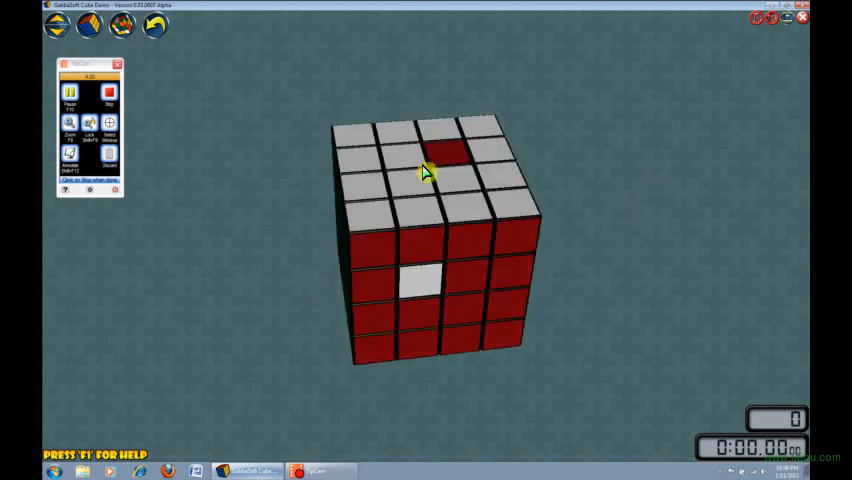
- Trial-turn an inner slice through the white top, then turn it back to restore white-on-red, red-on-top
{"action": "left_click_drag", "start_coordinate": [424, 170], "coordinate": [428, 244]}
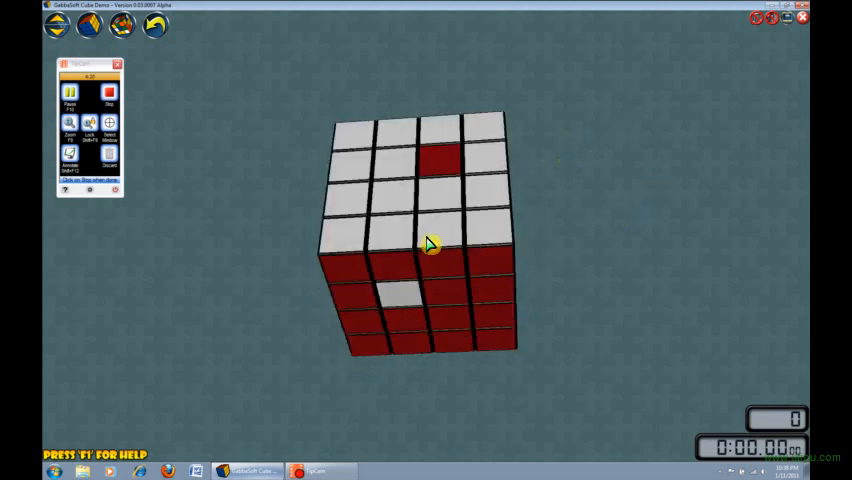
{"action": "left_click_drag", "start_coordinate": [430, 244], "coordinate": [460, 200]}
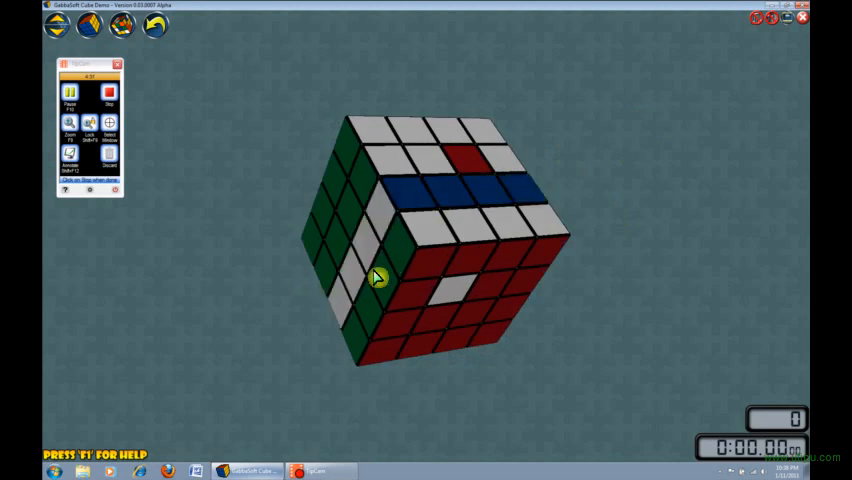
{"action": "left_click_drag", "start_coordinate": [378, 276], "coordinate": [490, 216]}
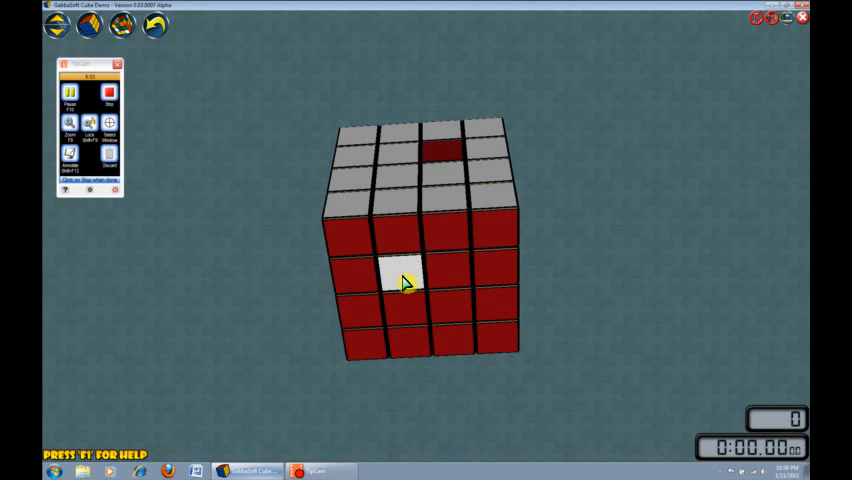
{"action": "mouse_move", "coordinate": [404, 246]}
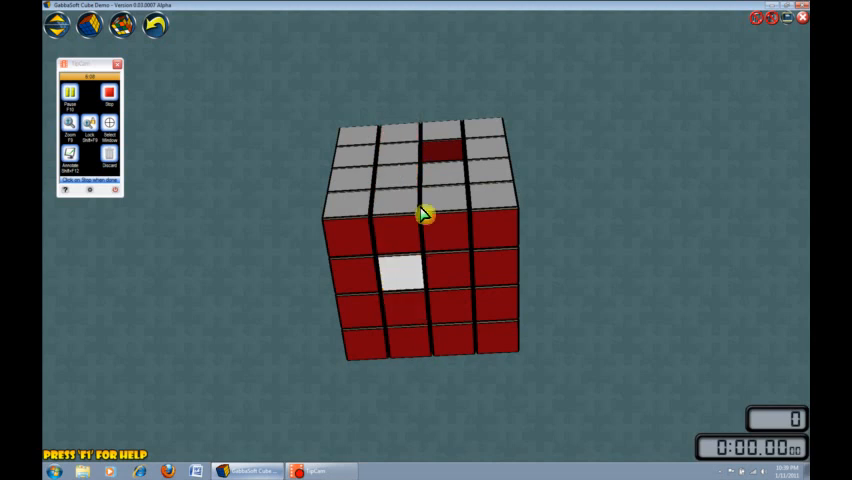
- Angle the cube to bring the blue side into view
{"action": "left_click_drag", "start_coordinate": [420, 214], "coordinate": [430, 244]}
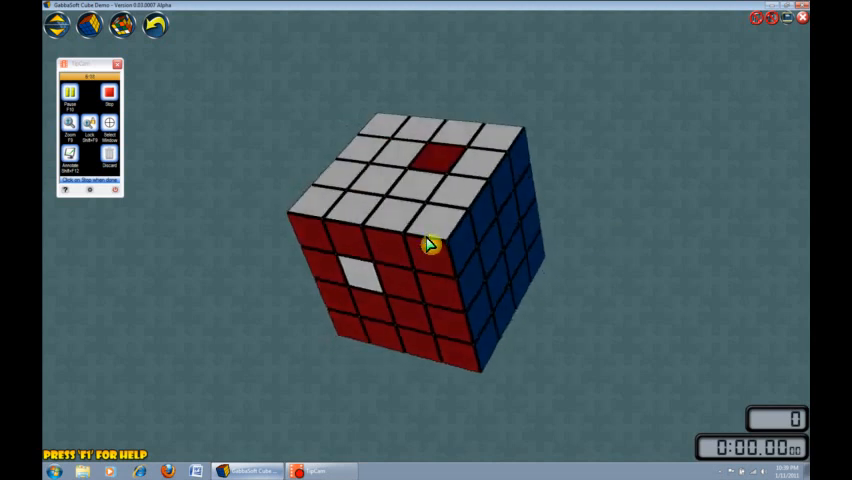
{"action": "mouse_move", "coordinate": [406, 188]}
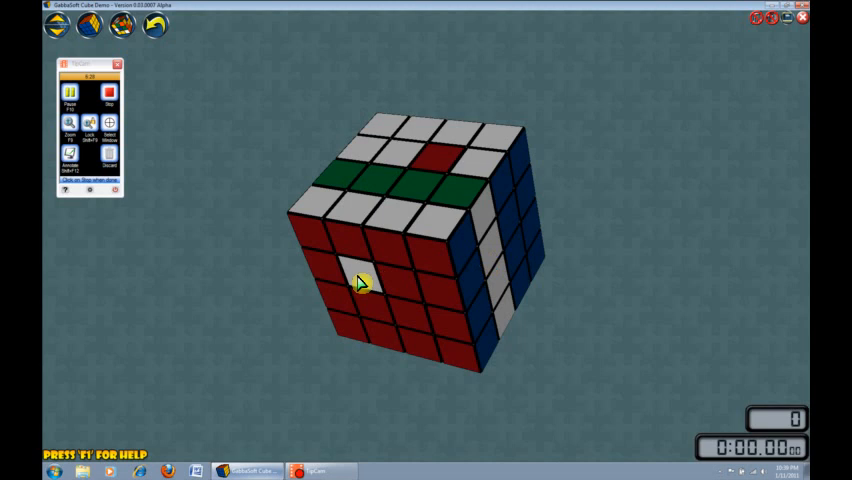
{"action": "mouse_move", "coordinate": [372, 278]}
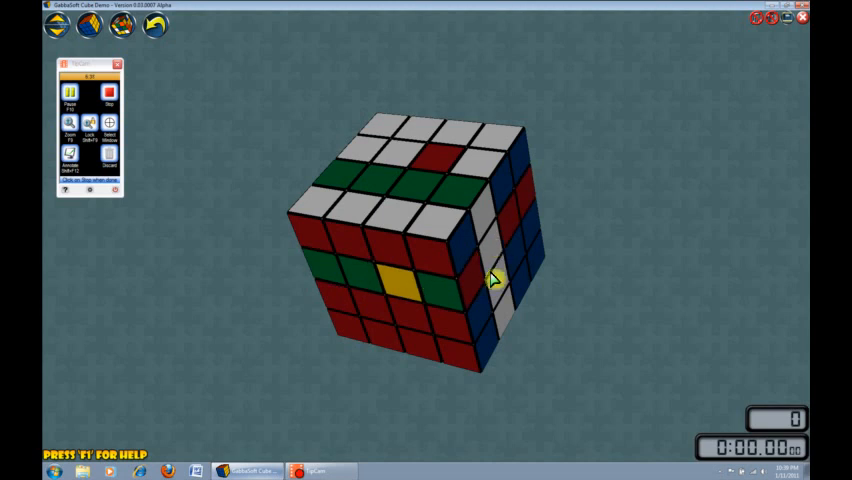
{"action": "mouse_move", "coordinate": [498, 260]}
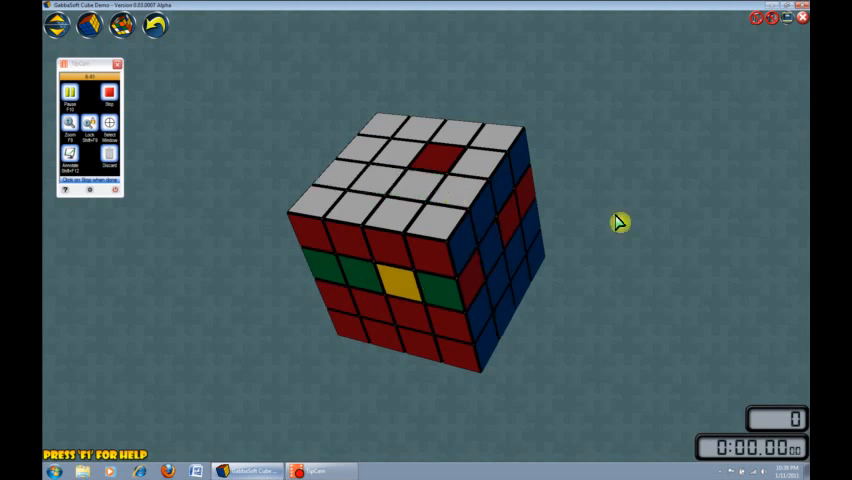
- Rotate the view to face the red side straight on
{"action": "left_click_drag", "start_coordinate": [616, 220], "coordinate": [500, 236]}
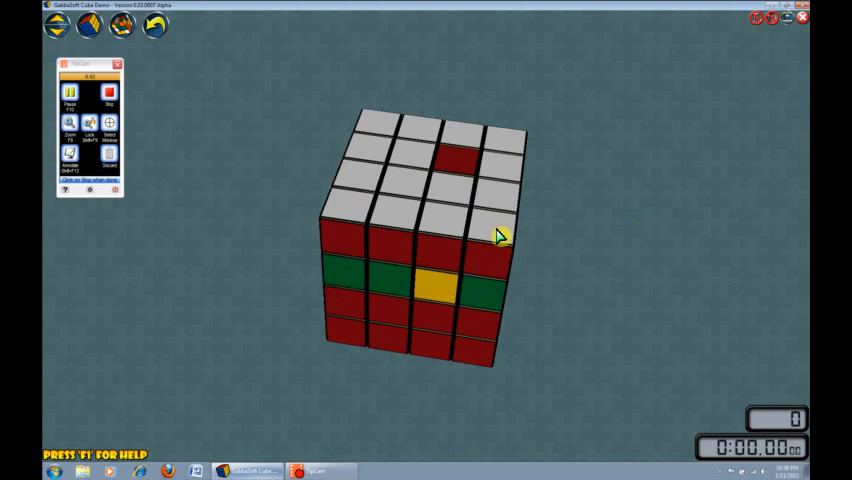
{"action": "mouse_move", "coordinate": [390, 258]}
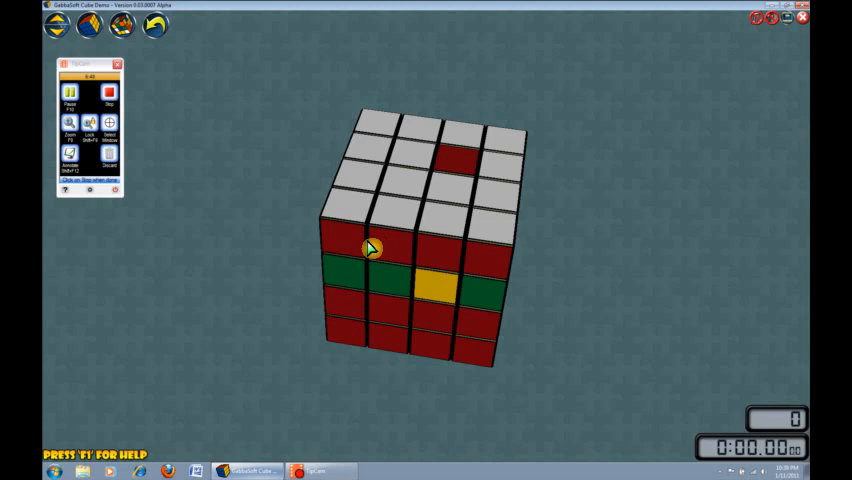
{"action": "mouse_move", "coordinate": [582, 252]}
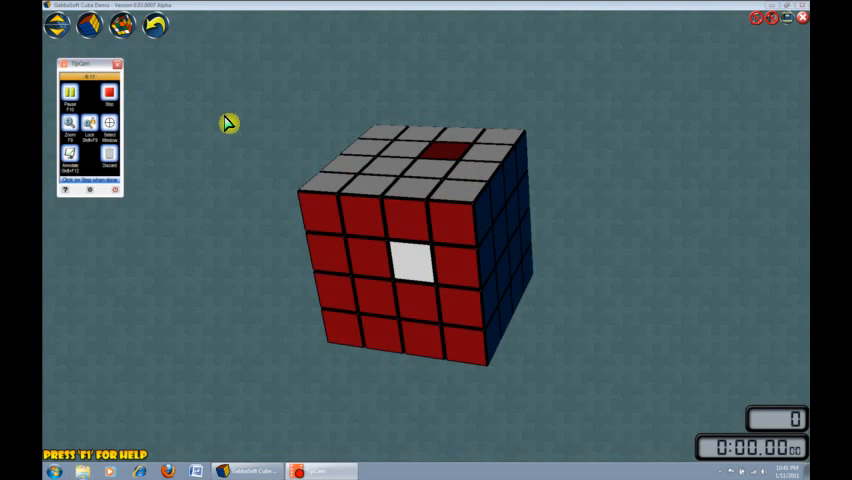
{"action": "mouse_move", "coordinate": [410, 266]}
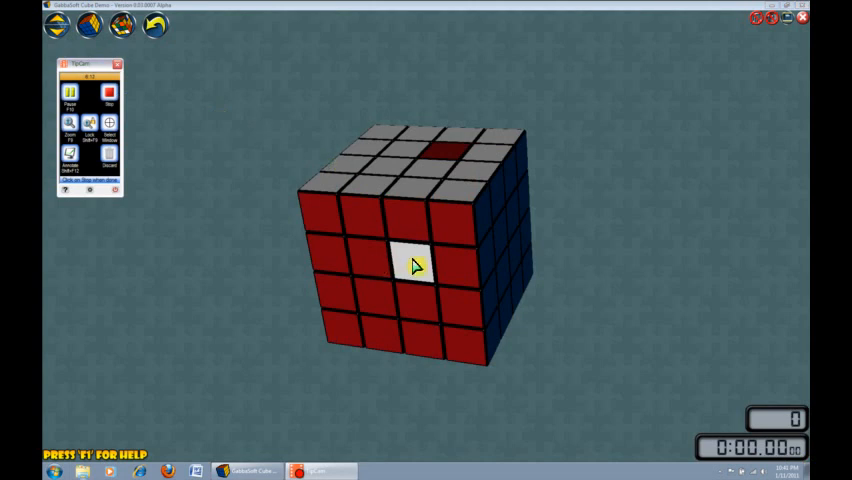
{"action": "mouse_move", "coordinate": [432, 180]}
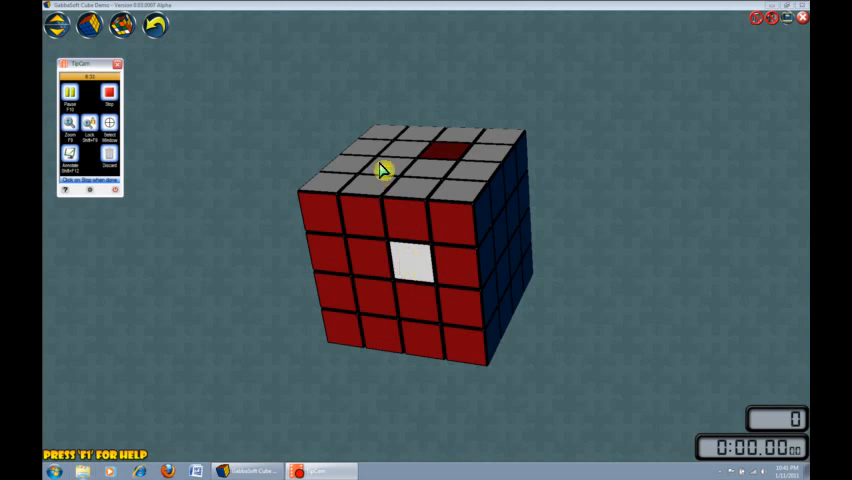
- Turn the inner column slice up, carrying red into the white top and yellow onto the red face
{"action": "left_click_drag", "start_coordinate": [380, 170], "coordinate": [616, 260]}
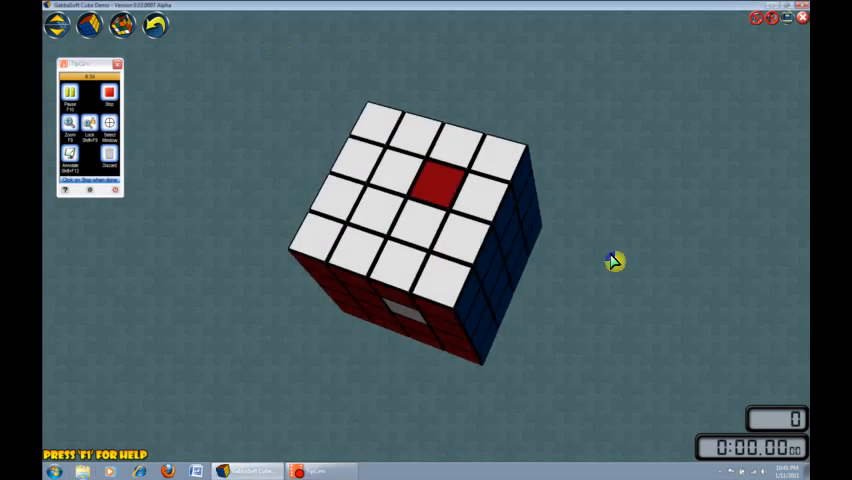
{"action": "left_click_drag", "start_coordinate": [612, 260], "coordinate": [370, 216]}
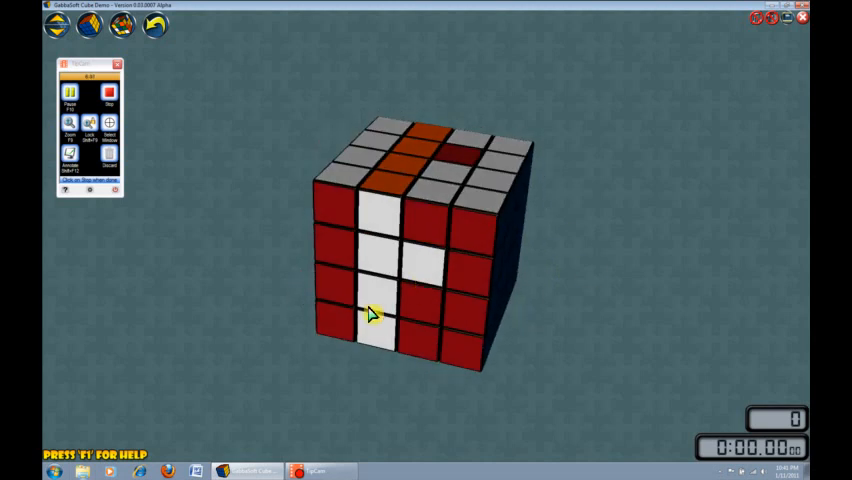
{"action": "mouse_move", "coordinate": [380, 300]}
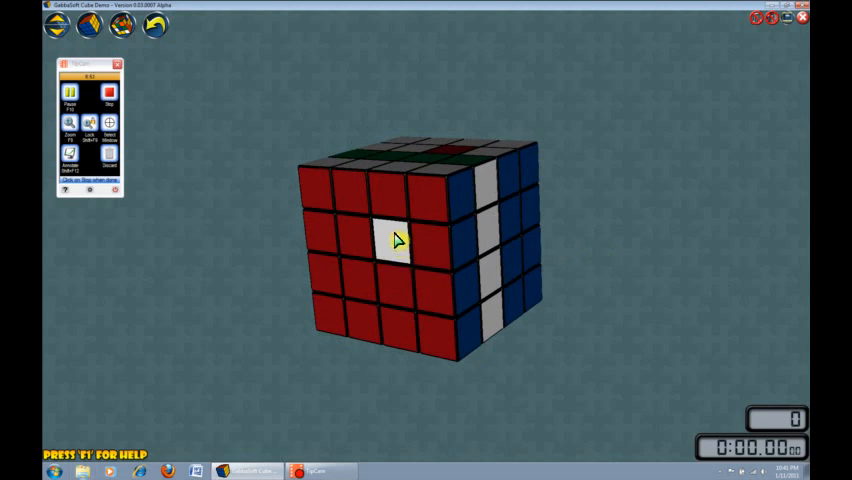
{"action": "left_click_drag", "start_coordinate": [396, 240], "coordinate": [460, 240]}
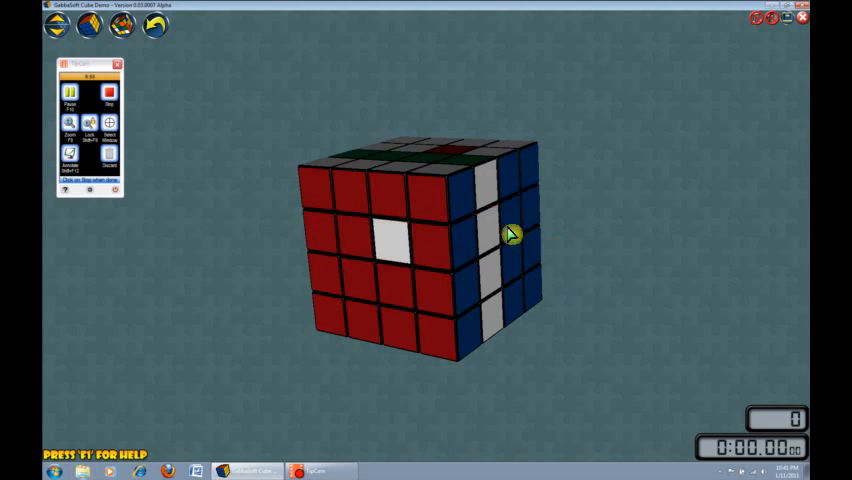
{"action": "left_click_drag", "start_coordinate": [510, 232], "coordinate": [428, 244]}
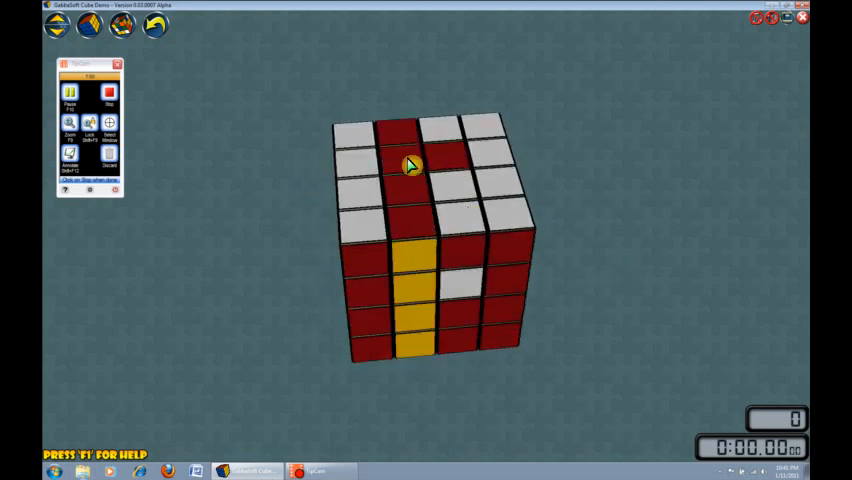
- Turn the inner column slice back down to restore the single-white-on-red case
{"action": "left_click_drag", "start_coordinate": [410, 164], "coordinate": [528, 140]}
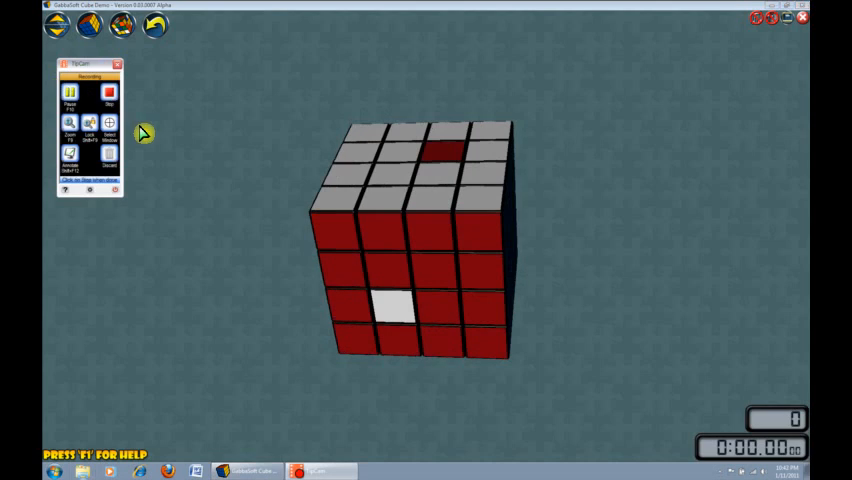
{"action": "mouse_move", "coordinate": [222, 188]}
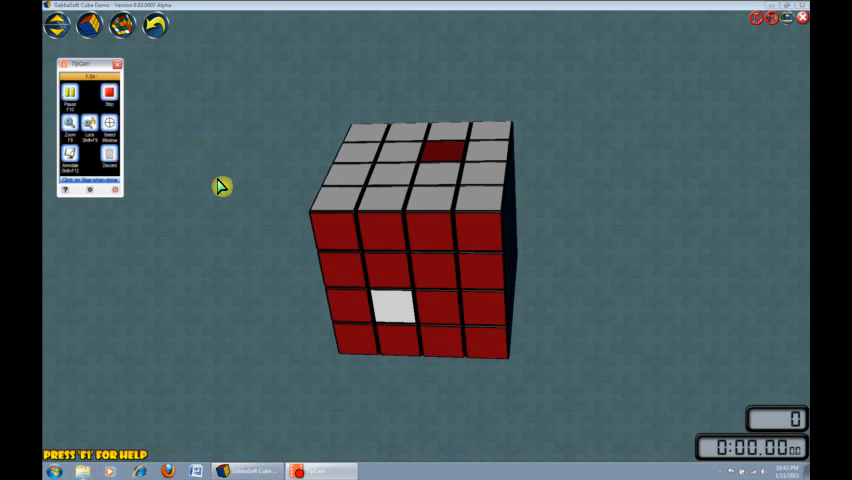
{"action": "mouse_move", "coordinate": [452, 160]}
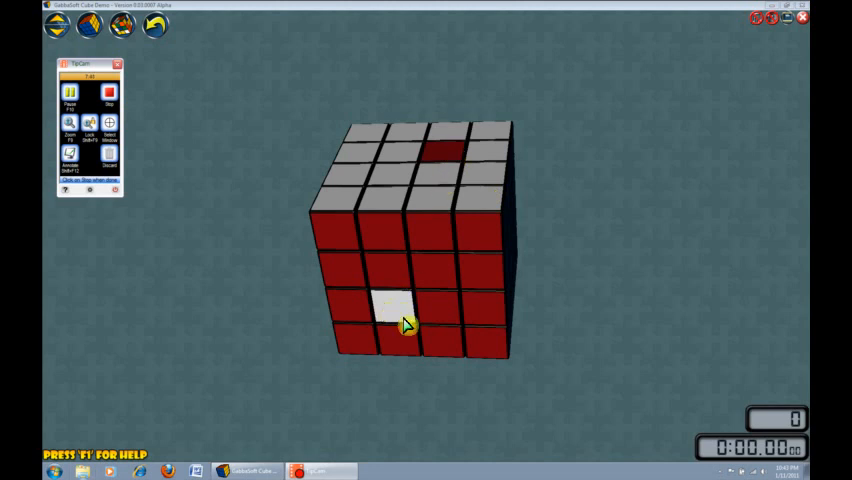
{"action": "mouse_move", "coordinate": [392, 312]}
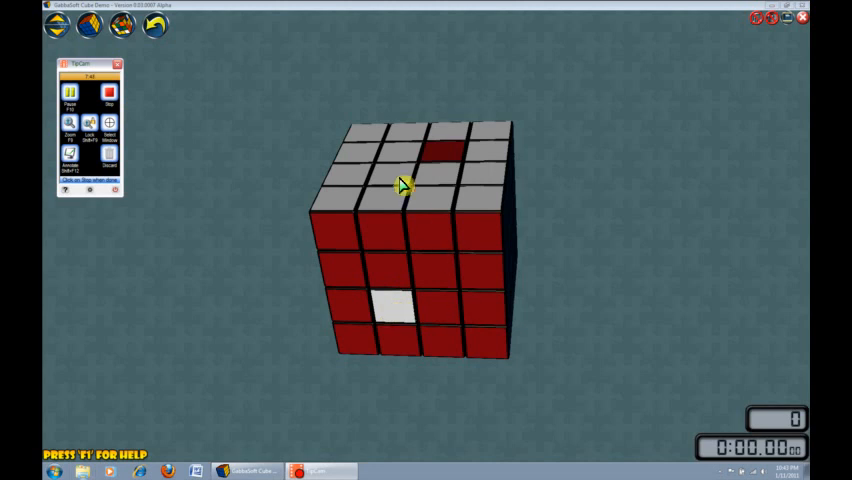
{"action": "mouse_move", "coordinate": [536, 224]}
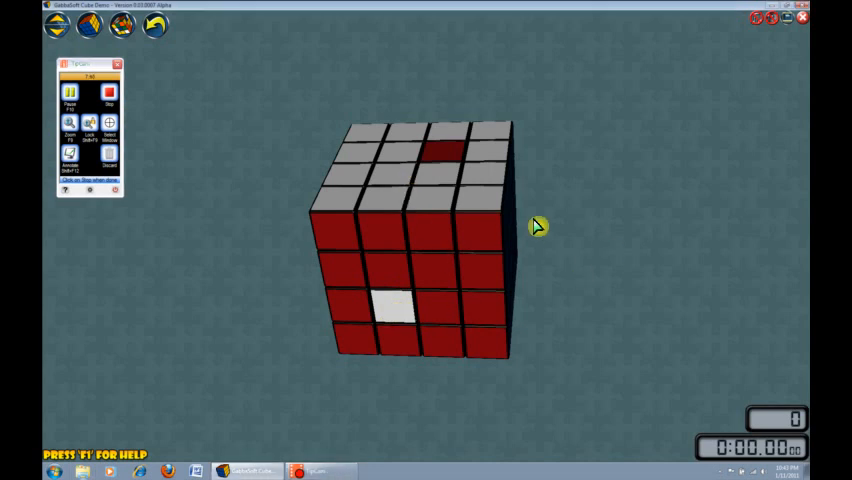
{"action": "left_click_drag", "start_coordinate": [538, 226], "coordinate": [490, 324]}
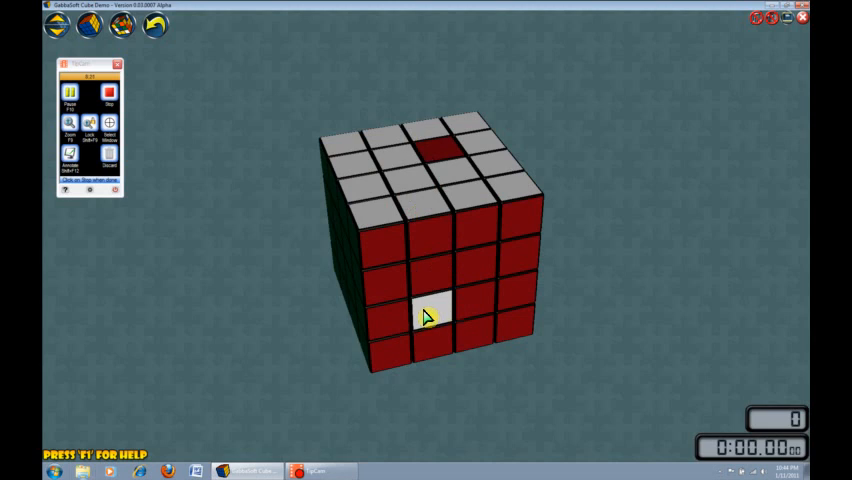
{"action": "left_click_drag", "start_coordinate": [420, 316], "coordinate": [576, 300]}
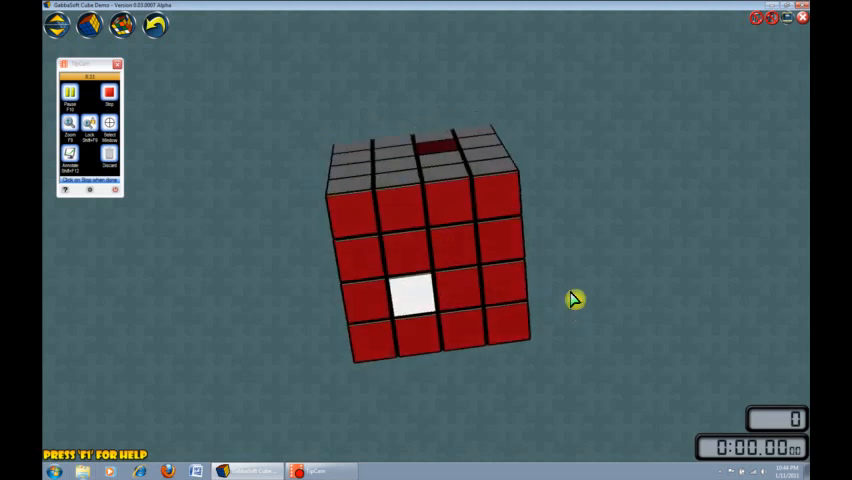
- Turn the second layer of the red face, putting an orange row across it
{"action": "left_click_drag", "start_coordinate": [576, 298], "coordinate": [436, 268]}
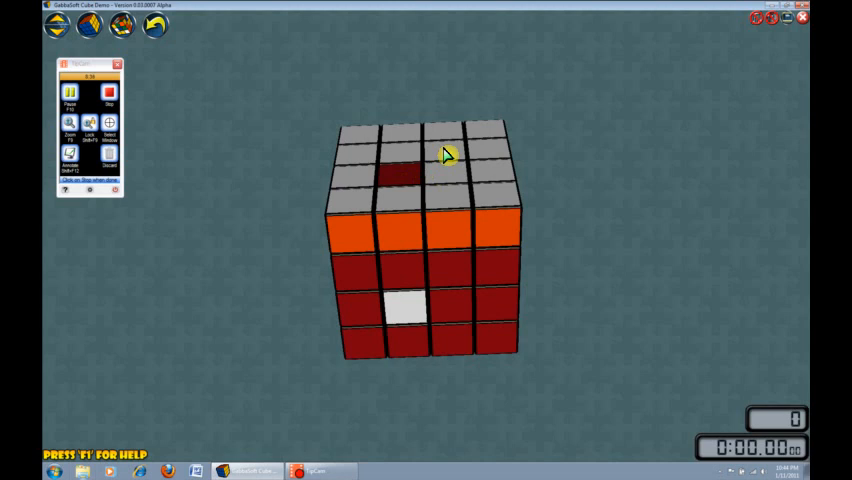
{"action": "mouse_move", "coordinate": [460, 160]}
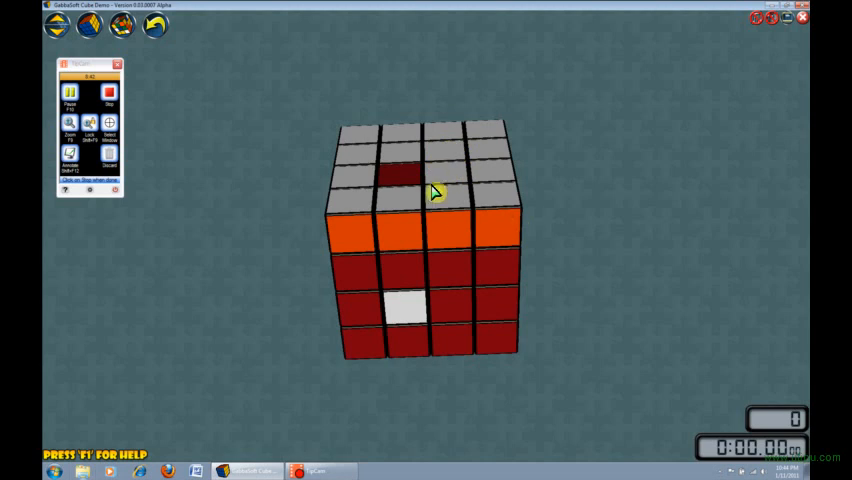
{"action": "mouse_move", "coordinate": [444, 140]}
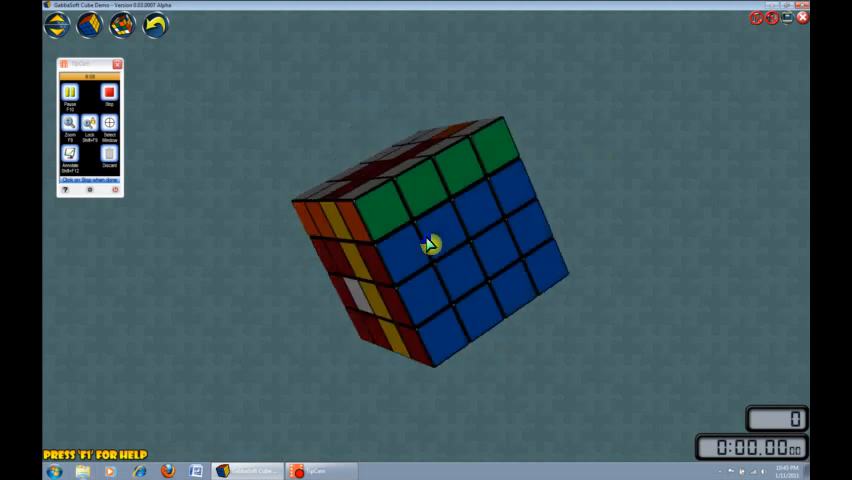
- Rotate the cube back to face the solid red side under the fully white top
{"action": "left_click_drag", "start_coordinate": [424, 244], "coordinate": [496, 244]}
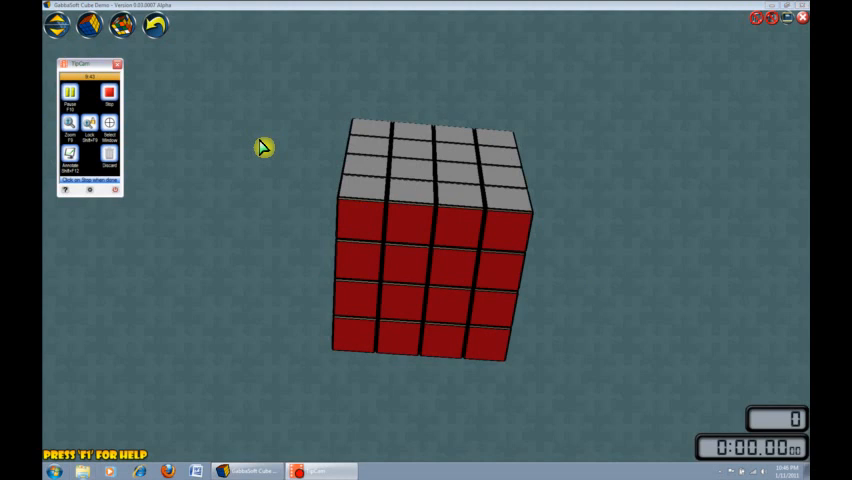
{"action": "mouse_move", "coordinate": [604, 158]}
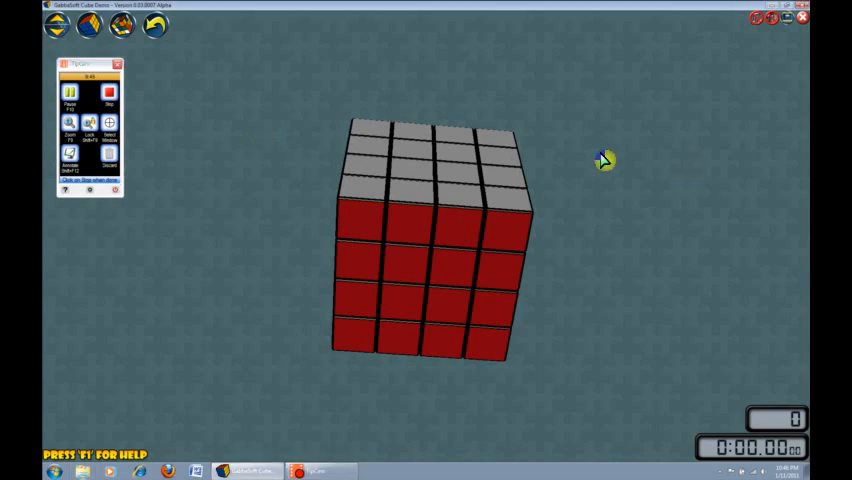